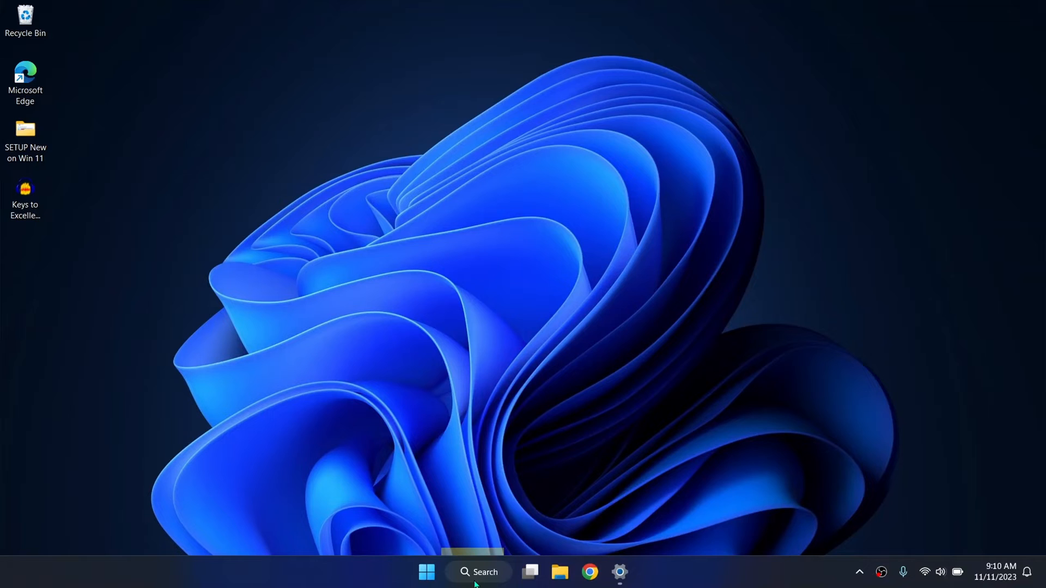
Search Windows for 'sett' from the taskbar search box.
{"action": "left_click", "coordinate": [478, 573]}
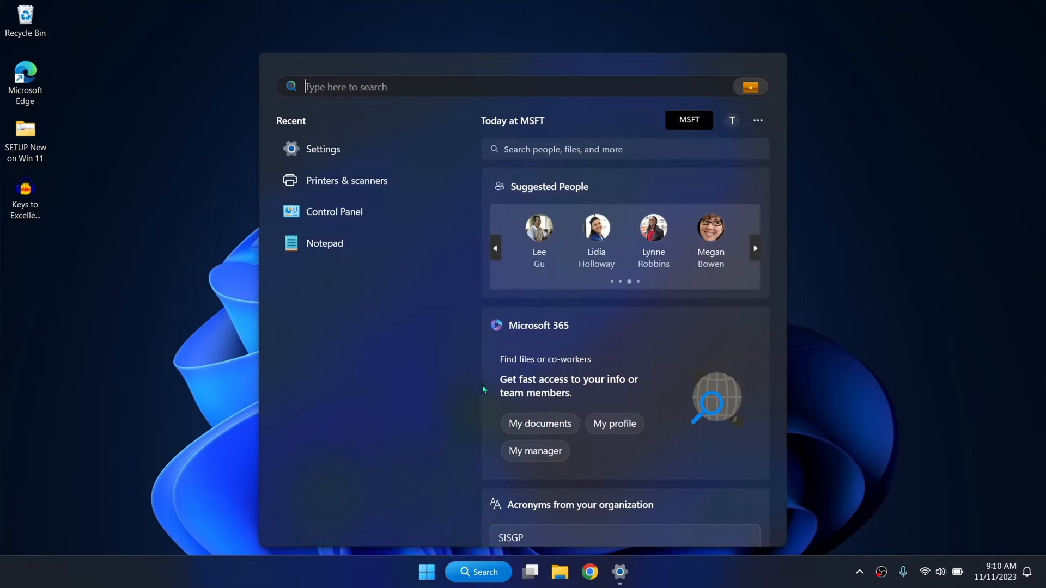
{"action": "type", "text": "sett"}
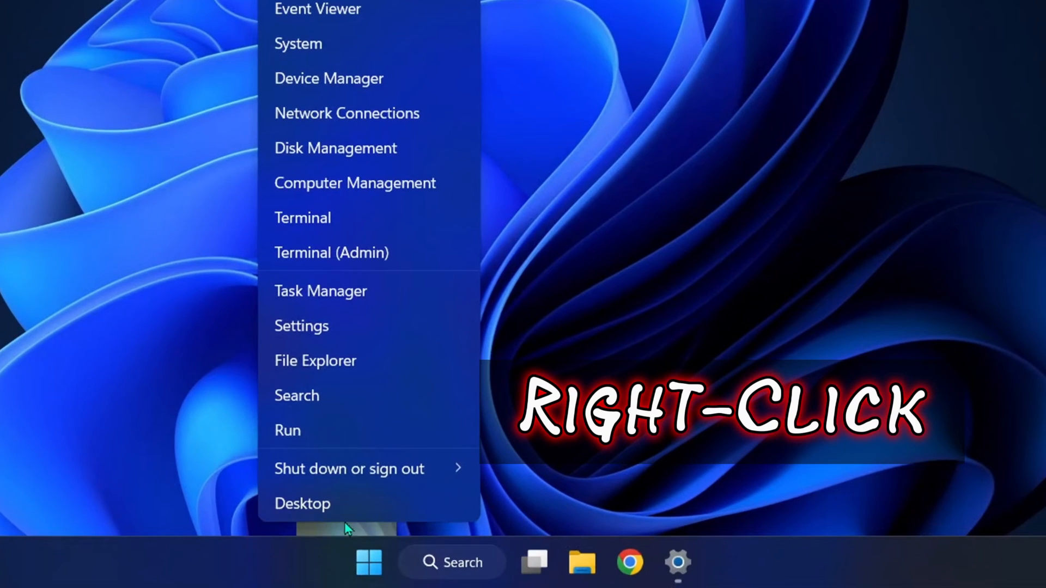
{"action": "mouse_move", "coordinate": [302, 325]}
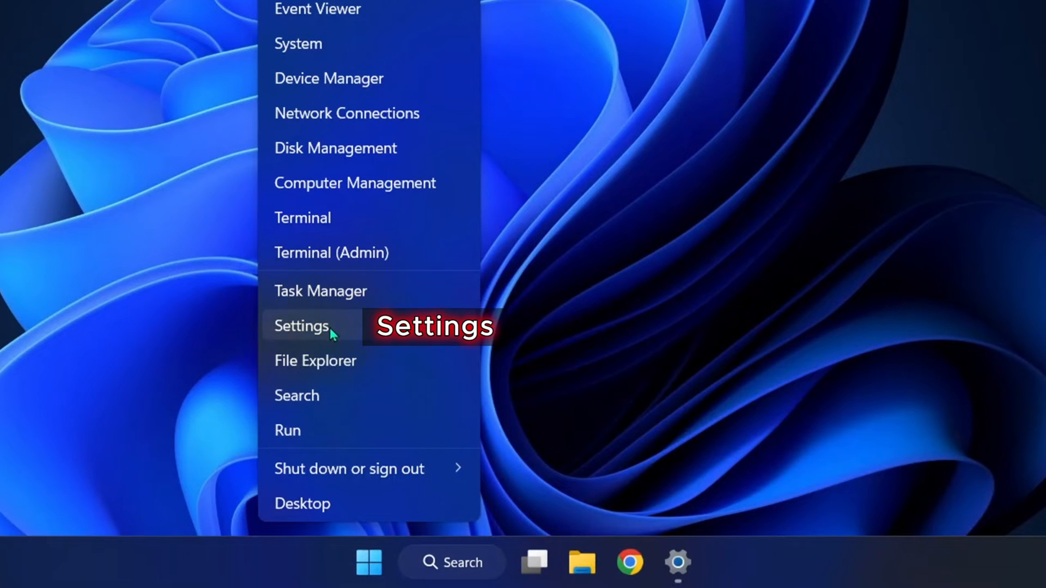
Launch Settings and go to System > Recovery.
{"action": "left_click", "coordinate": [301, 326]}
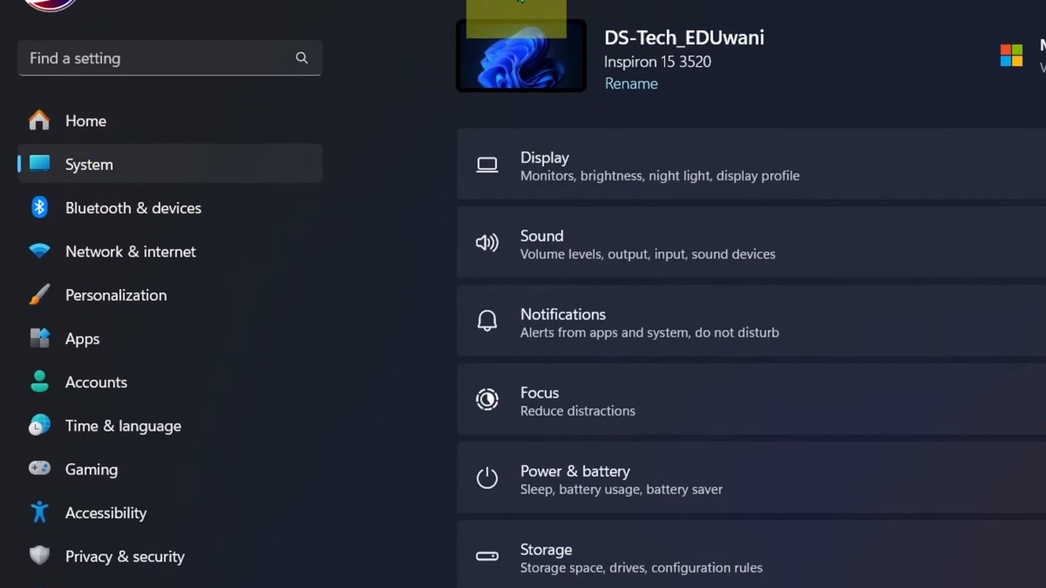
{"action": "scroll", "scroll_direction": "down", "scroll_amount": 3}
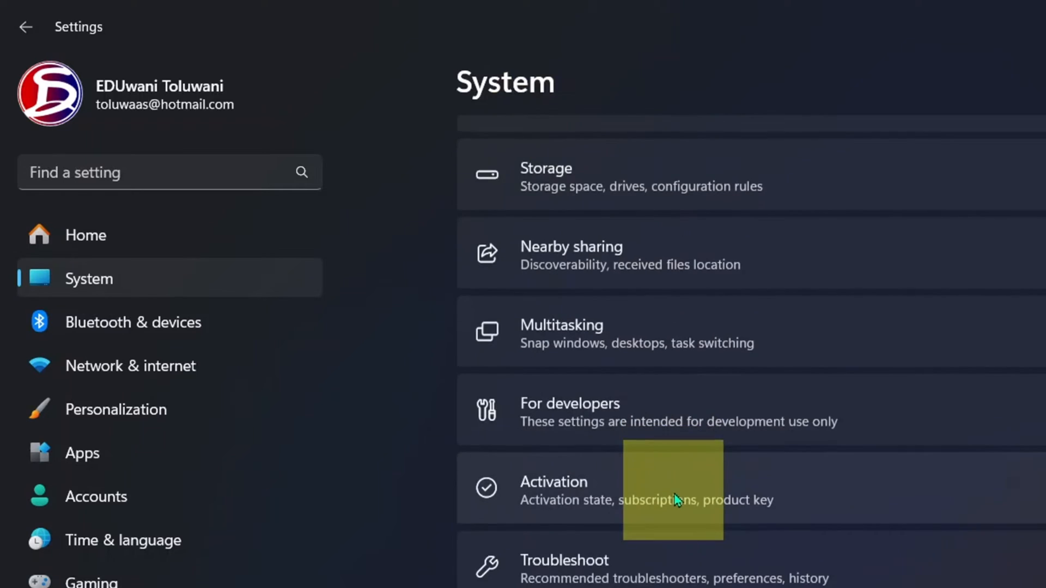
{"action": "scroll", "scroll_direction": "down", "scroll_amount": 3}
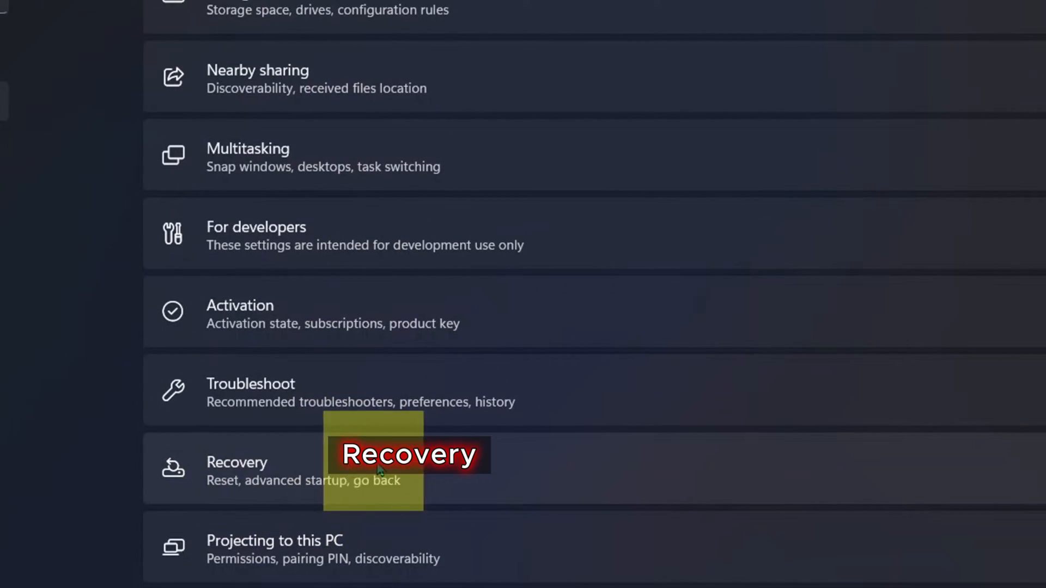
{"action": "left_click", "coordinate": [237, 463]}
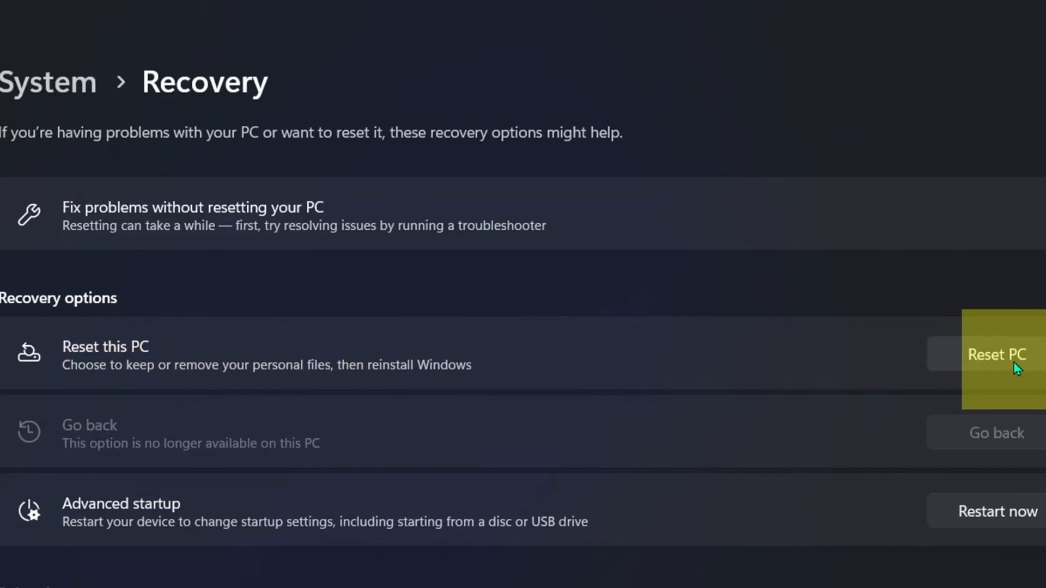
{"action": "mouse_move", "coordinate": [1010, 370]}
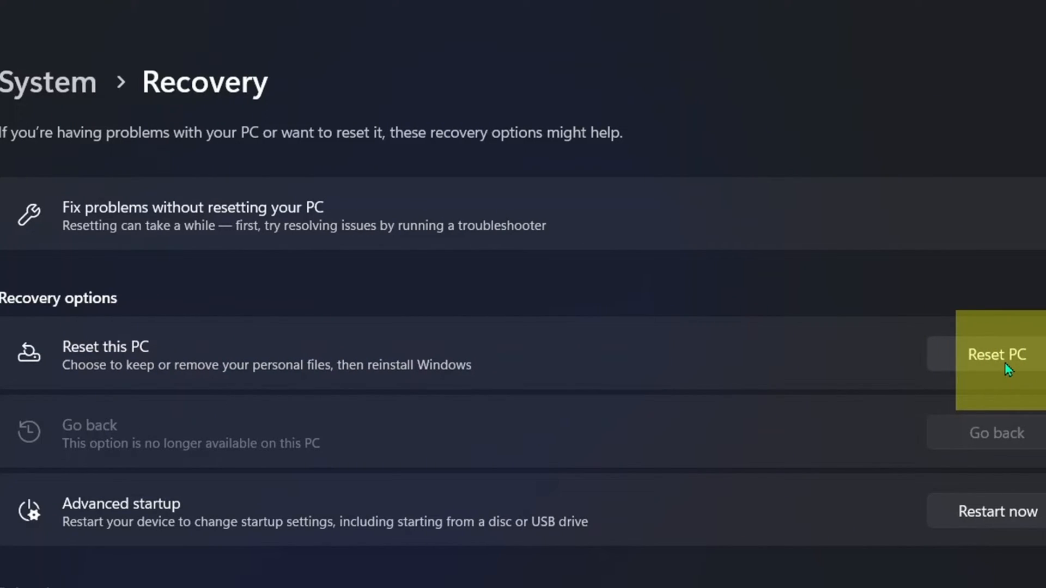
Start Reset PC from the Reset this PC option on the Recovery page.
{"action": "left_click", "coordinate": [997, 354]}
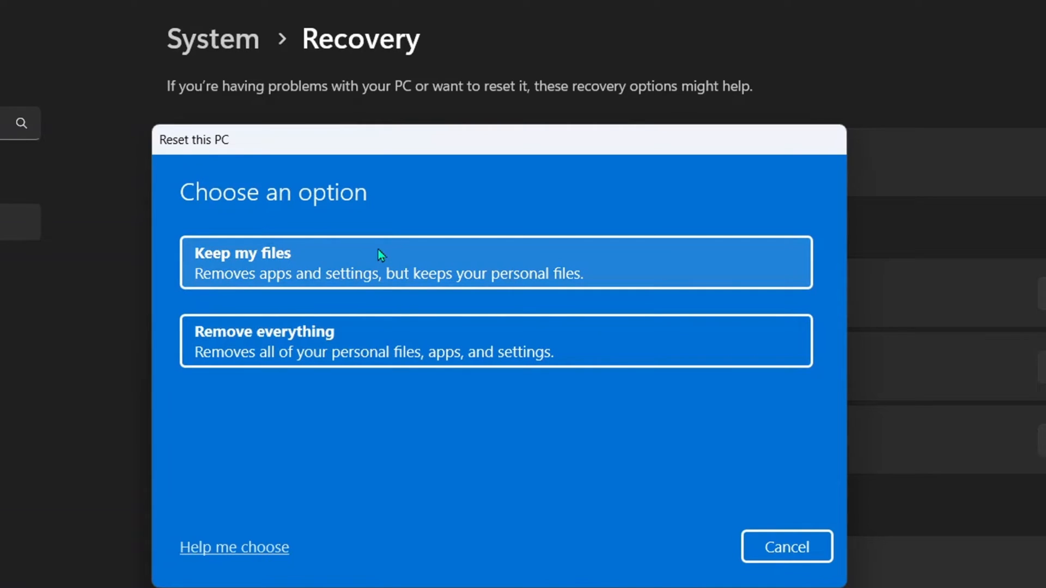
{"action": "mouse_move", "coordinate": [366, 318]}
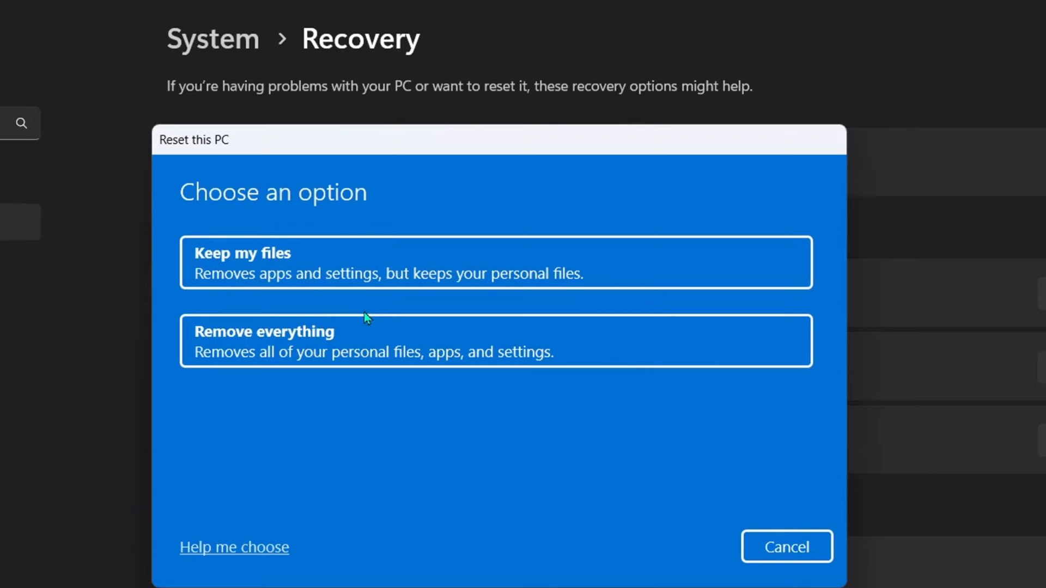
{"action": "mouse_move", "coordinate": [344, 263]}
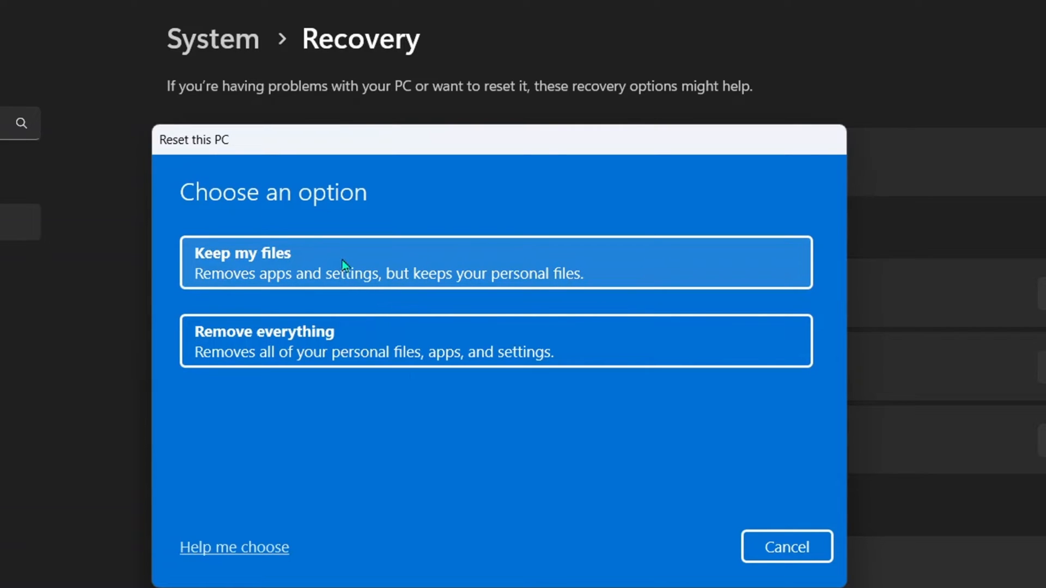
Choose 'Keep my files' in the Reset this PC dialog.
{"action": "left_click", "coordinate": [495, 262]}
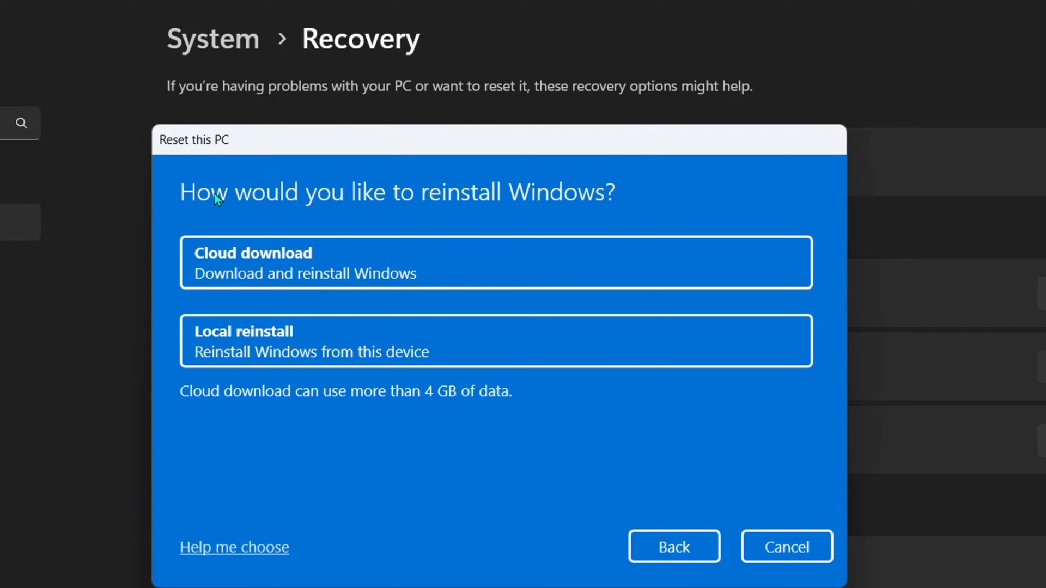
{"action": "mouse_move", "coordinate": [280, 262]}
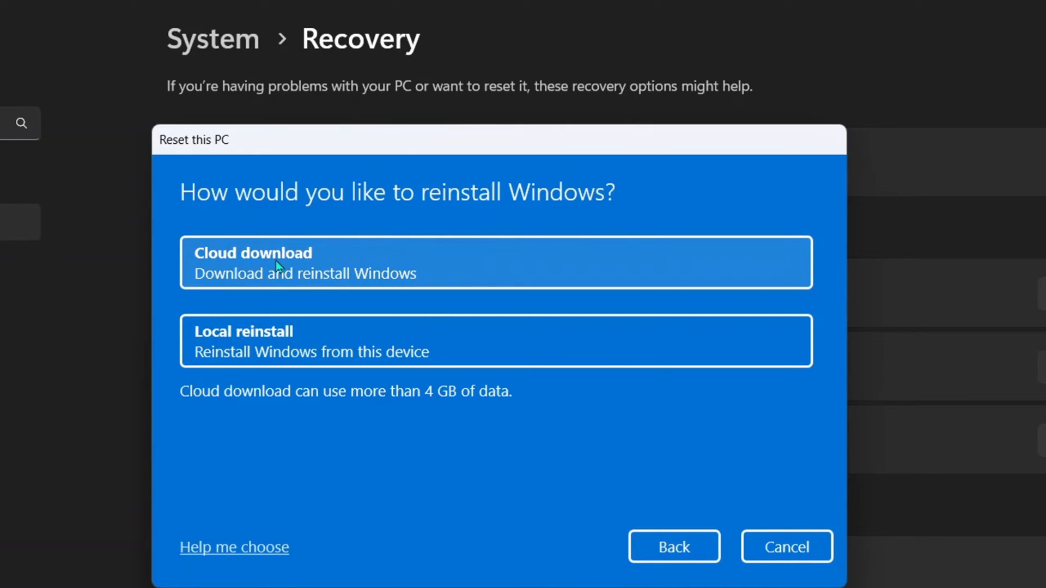
{"action": "mouse_move", "coordinate": [314, 339]}
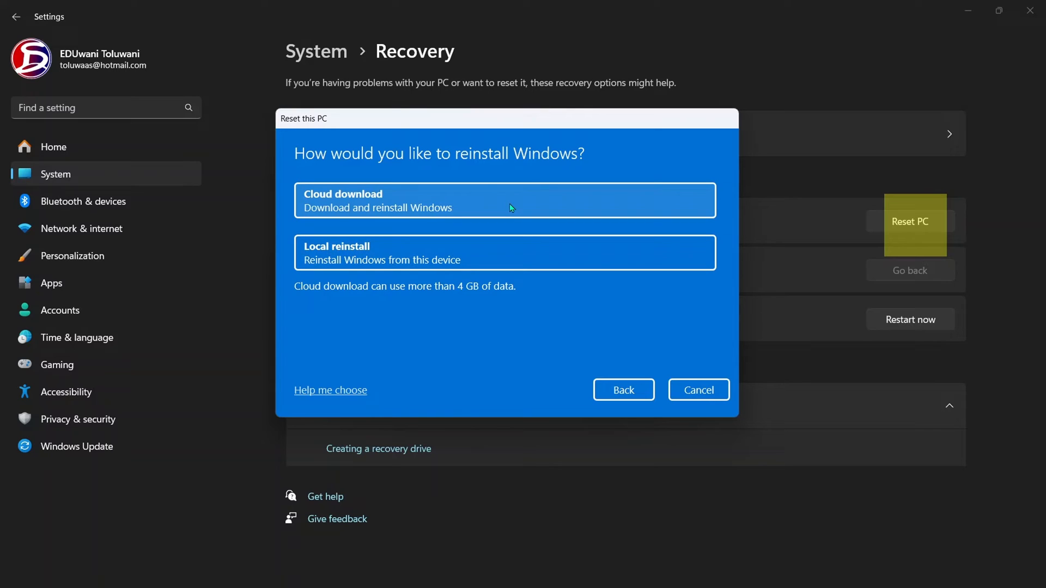
{"action": "mouse_move", "coordinate": [383, 296]}
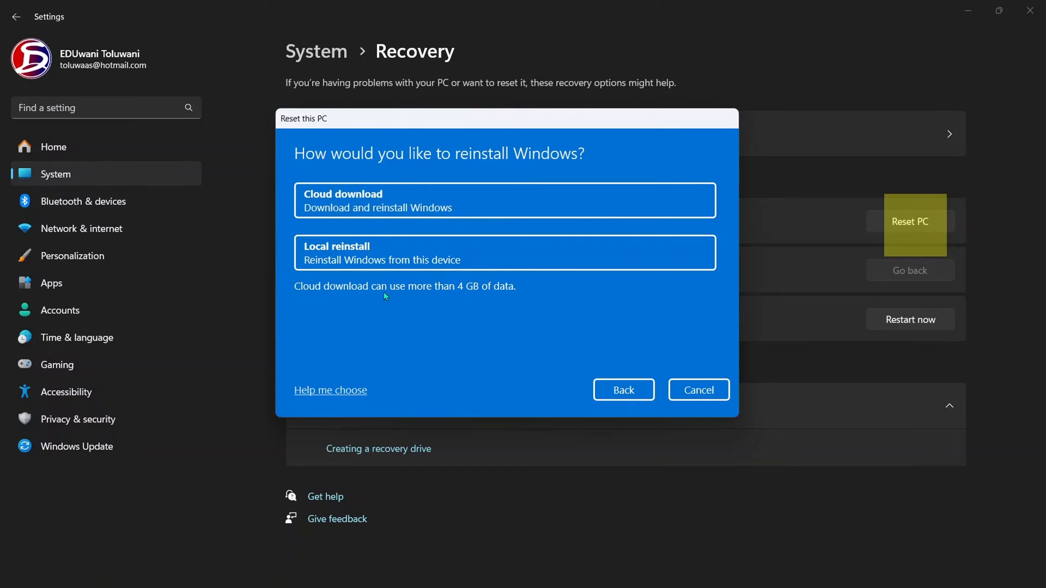
{"action": "mouse_move", "coordinate": [503, 200]}
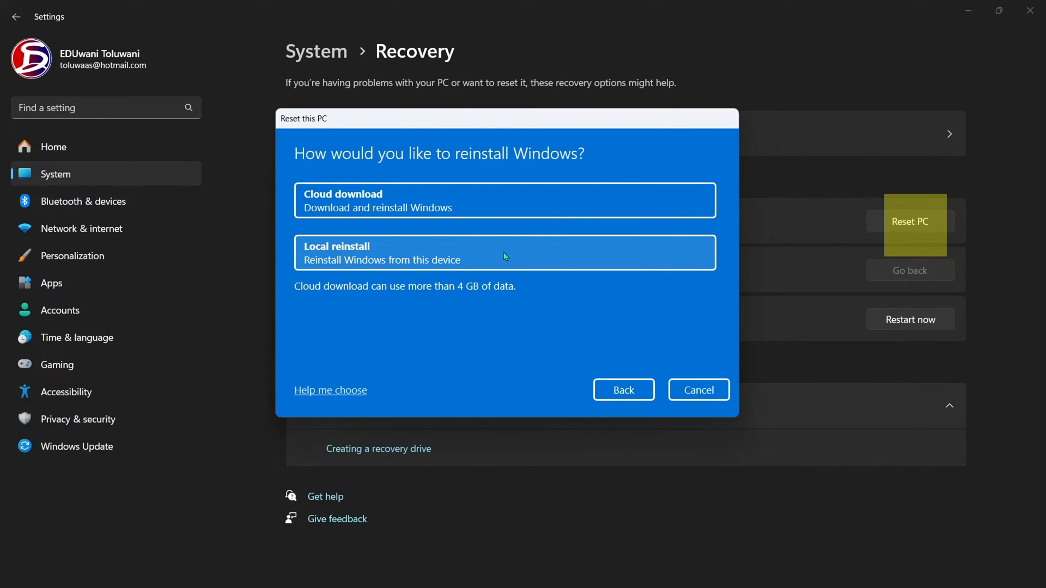
{"action": "mouse_move", "coordinate": [534, 259]}
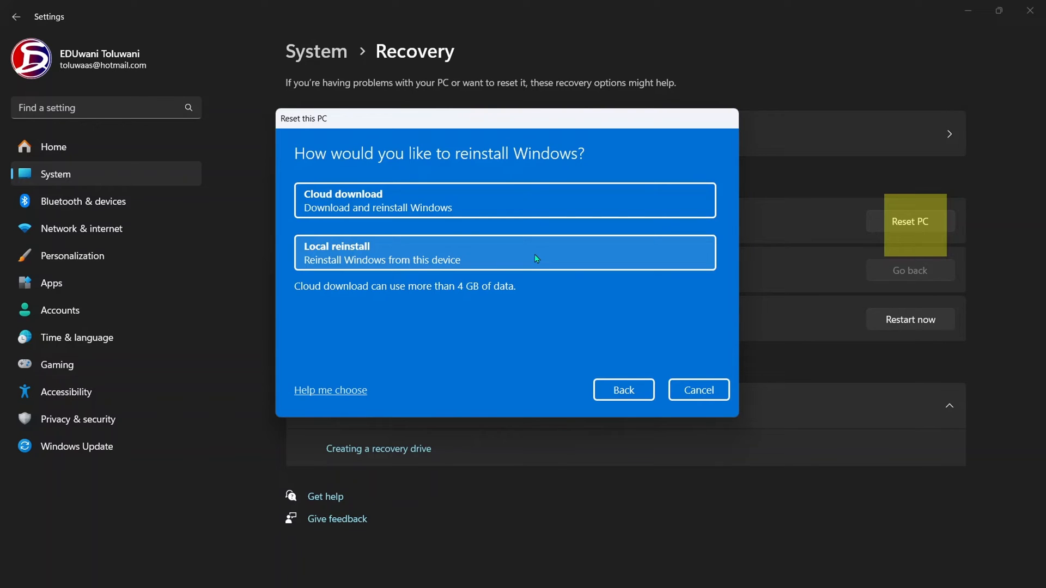
Choose Local reinstall and continue to the Ready to reset summary.
{"action": "left_click", "coordinate": [503, 253]}
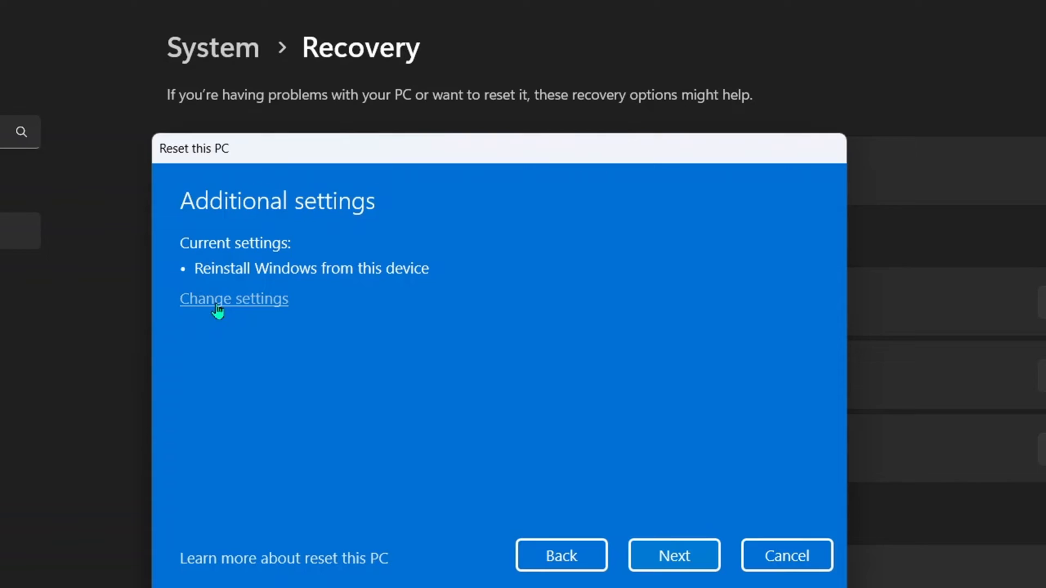
{"action": "mouse_move", "coordinate": [277, 313]}
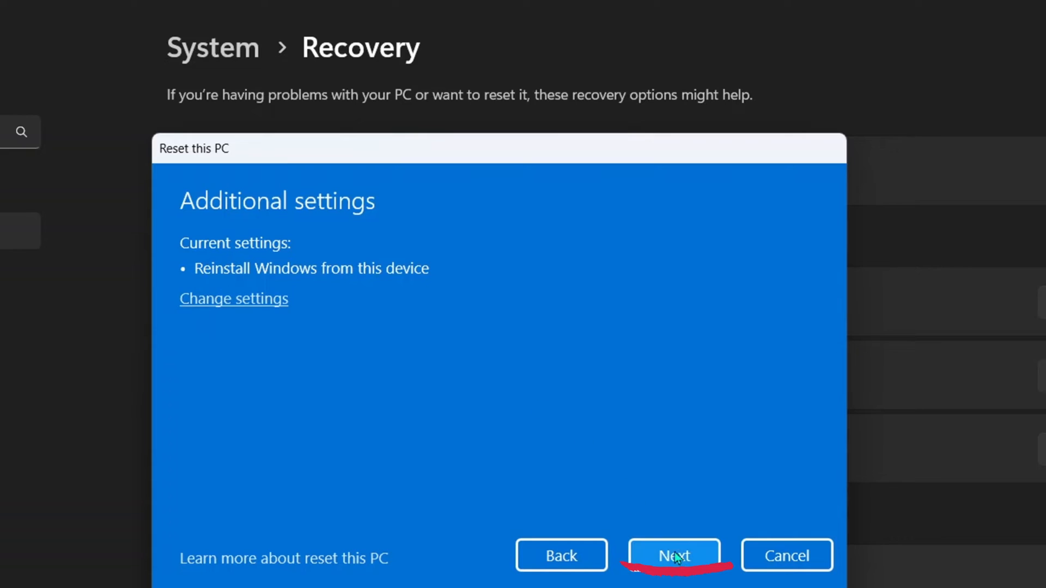
{"action": "left_click", "coordinate": [673, 555]}
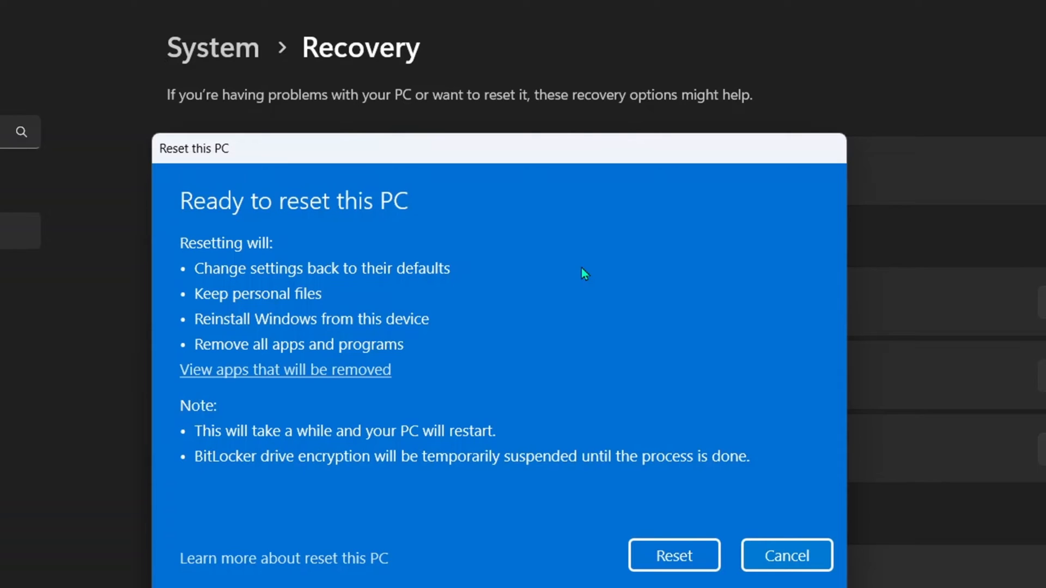
{"action": "mouse_move", "coordinate": [232, 350]}
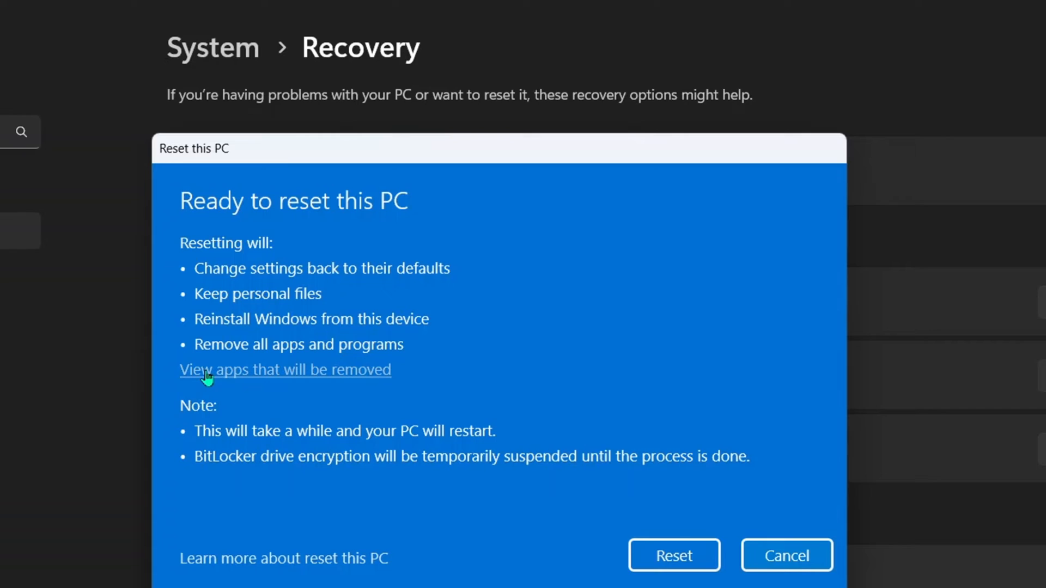
{"action": "mouse_move", "coordinate": [357, 375]}
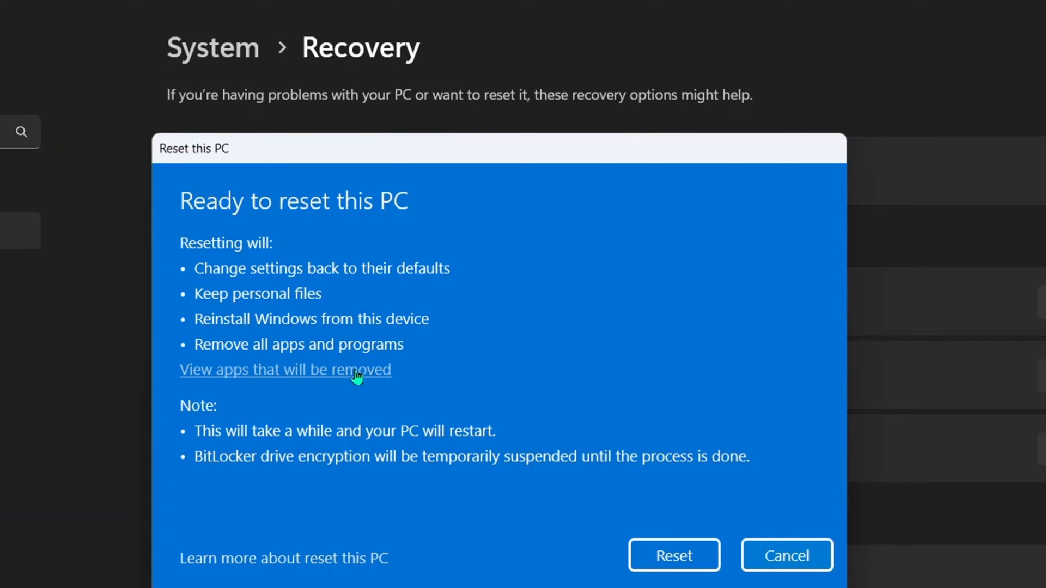
List the apps the reset will remove, such as Audacity, CapCut and Chrome.
{"action": "left_click", "coordinate": [285, 369]}
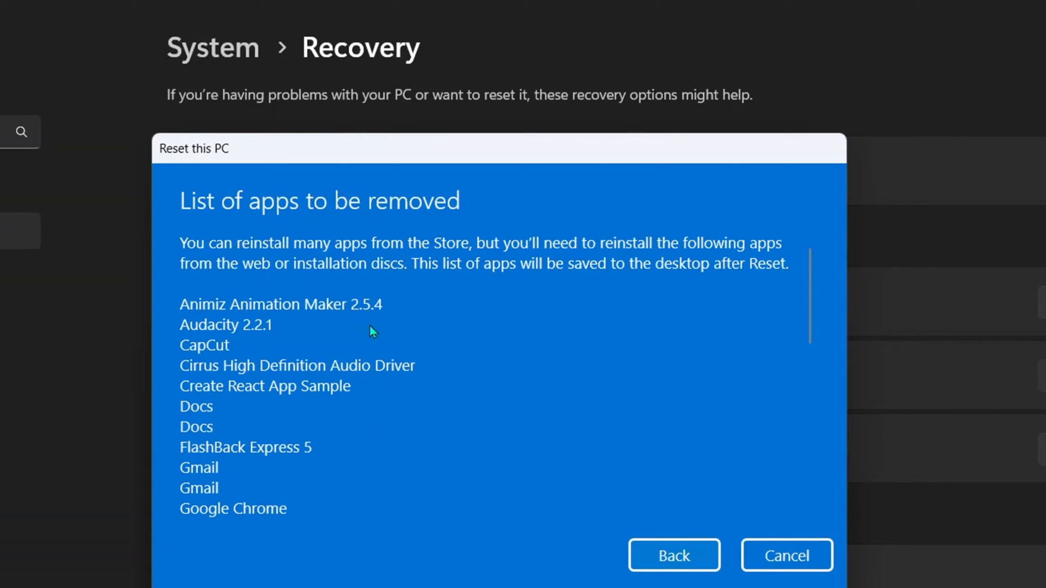
{"action": "mouse_move", "coordinate": [304, 440]}
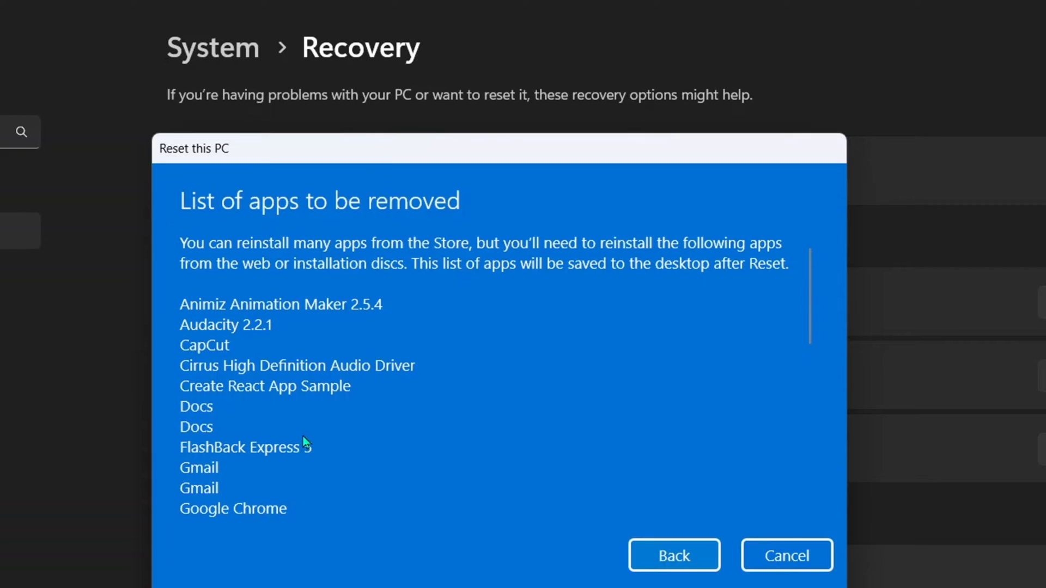
{"action": "mouse_move", "coordinate": [326, 386]}
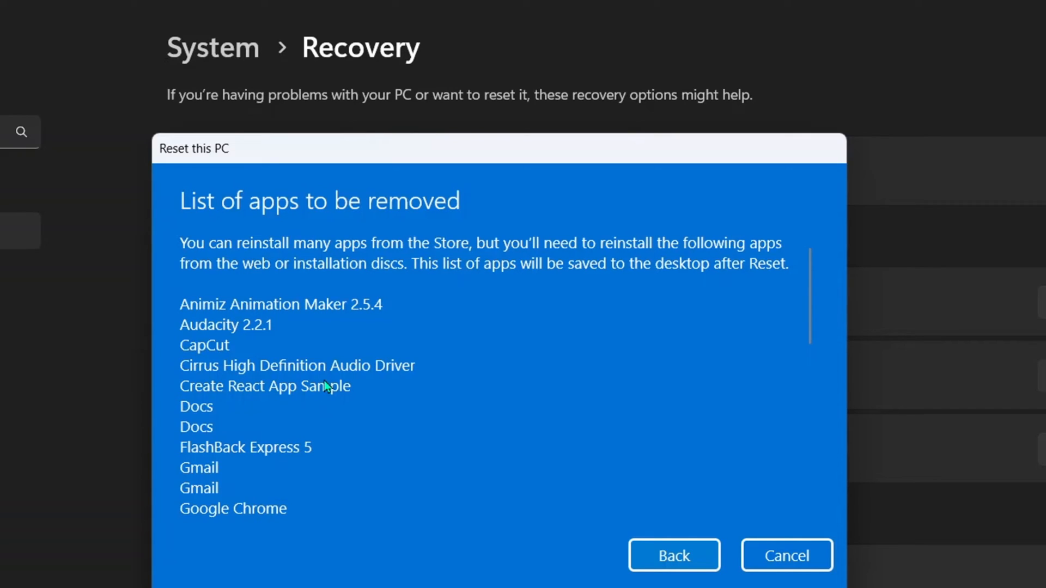
{"action": "mouse_move", "coordinate": [279, 309]}
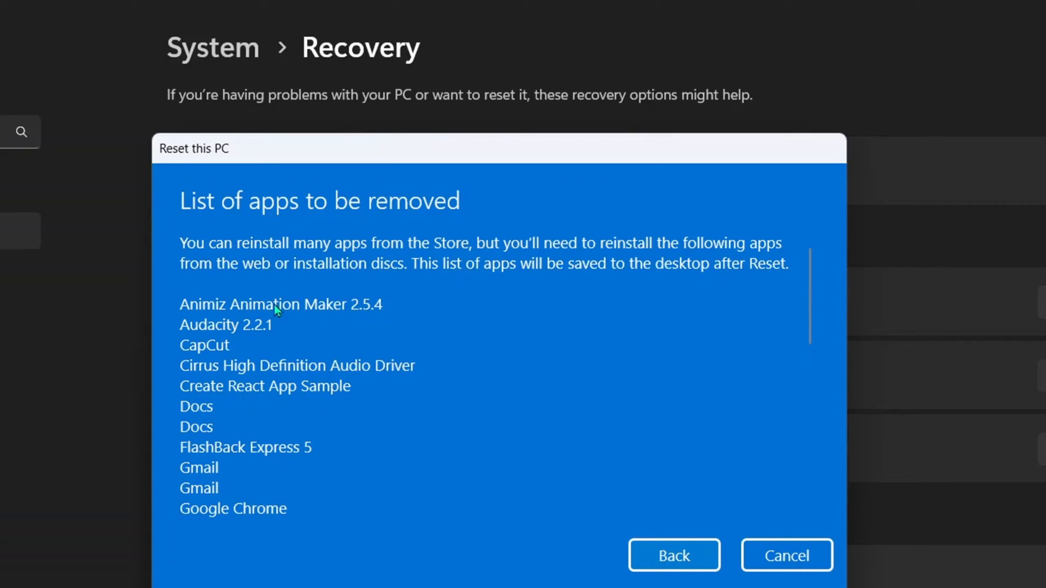
{"action": "mouse_move", "coordinate": [280, 520]}
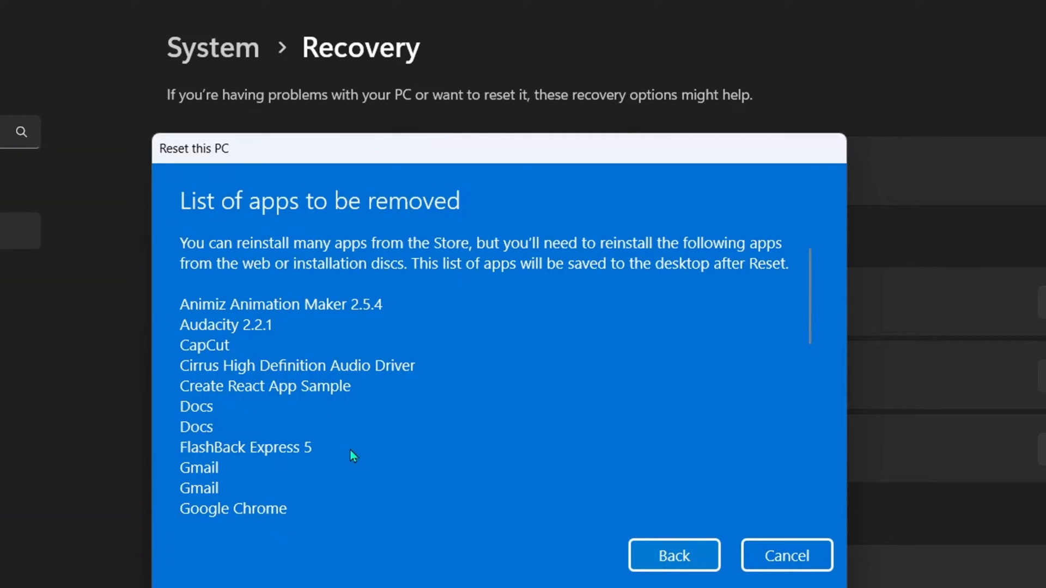
{"action": "mouse_move", "coordinate": [291, 364]}
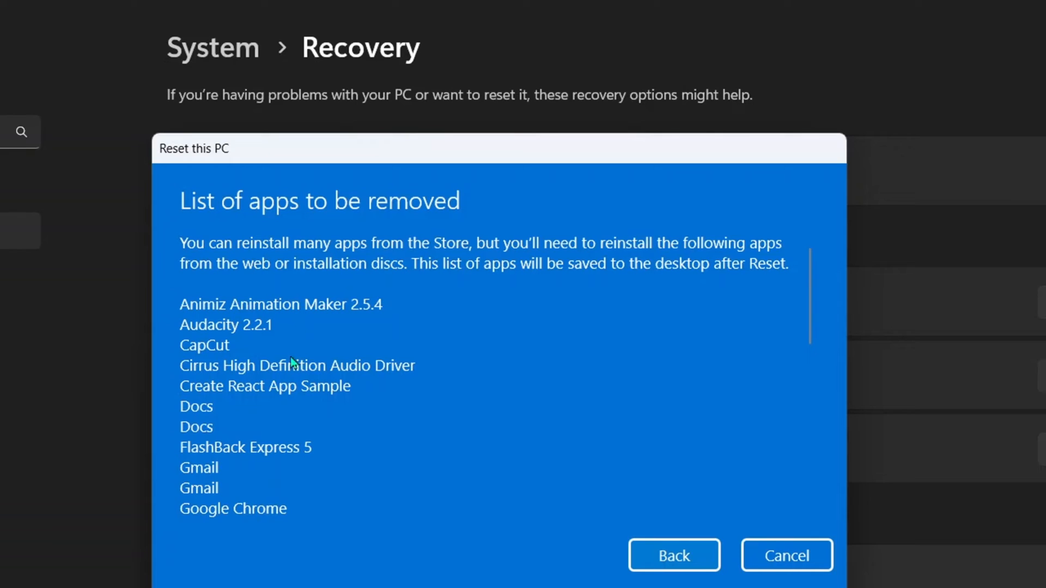
{"action": "mouse_move", "coordinate": [282, 428]}
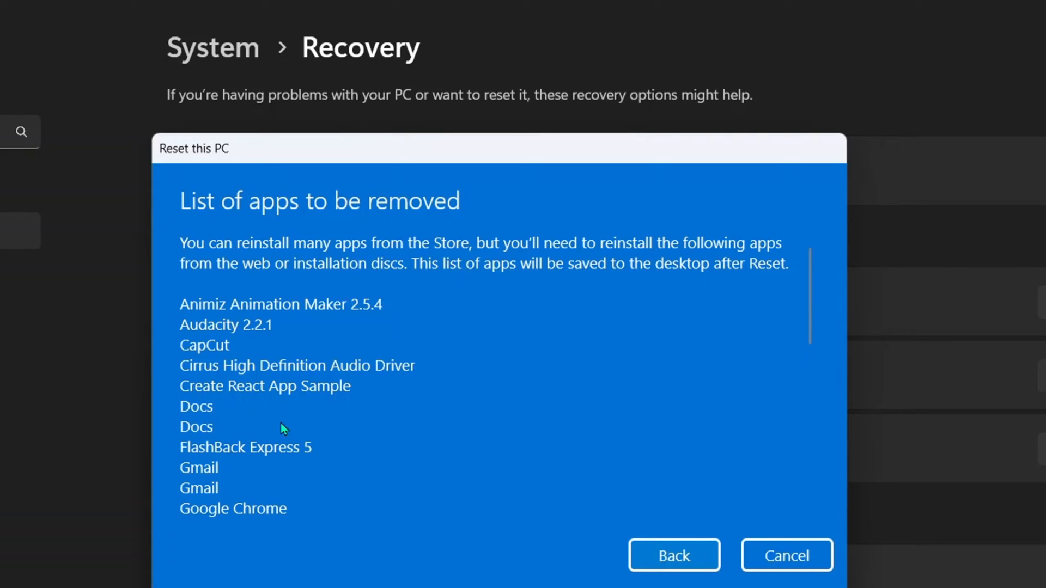
{"action": "mouse_move", "coordinate": [604, 526]}
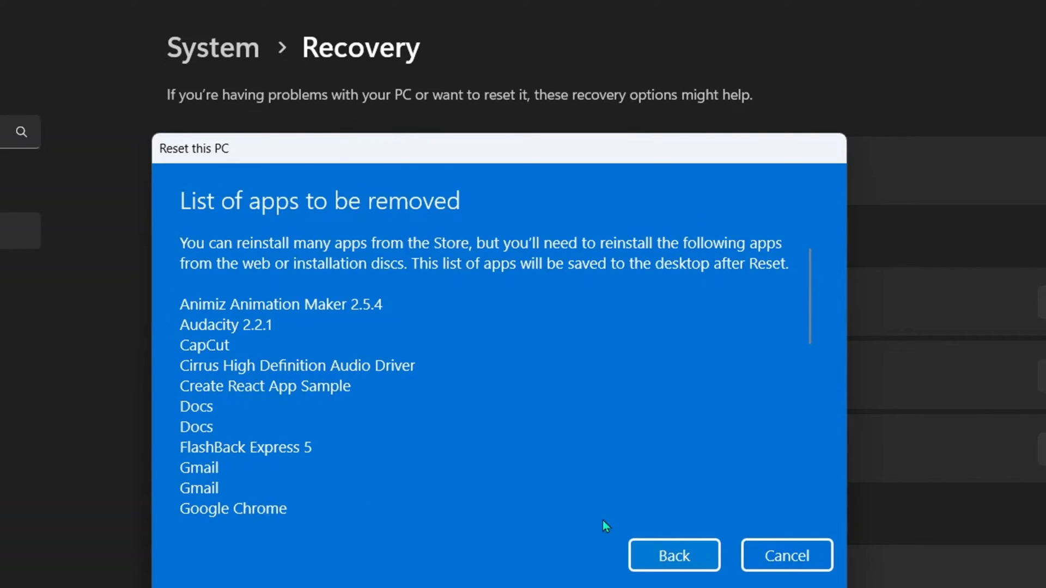
{"action": "mouse_move", "coordinate": [400, 337]}
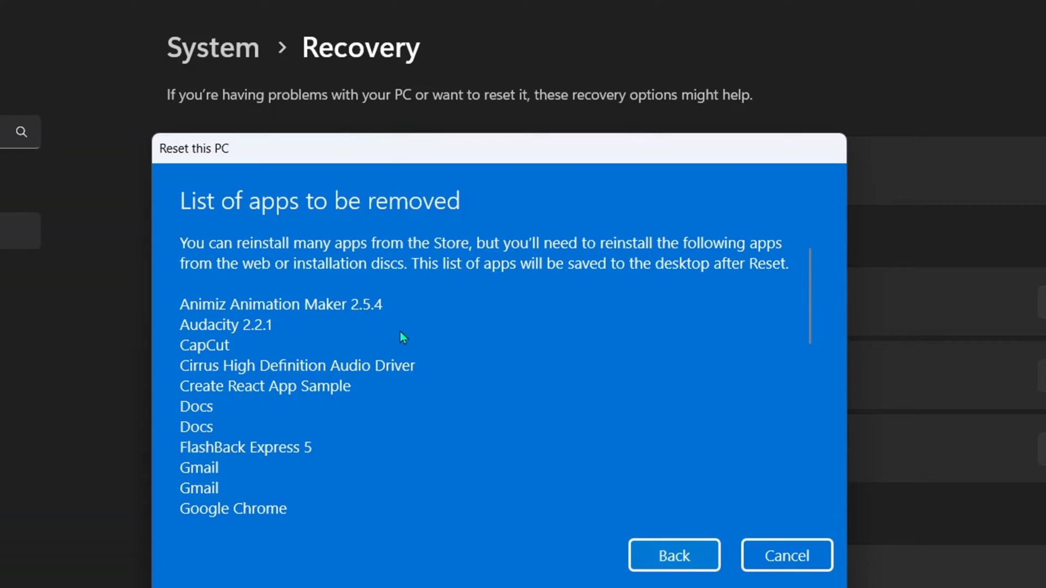
Return to the reset summary, try Reset, then cancel at 'Plug in your PC'.
{"action": "left_click", "coordinate": [673, 555]}
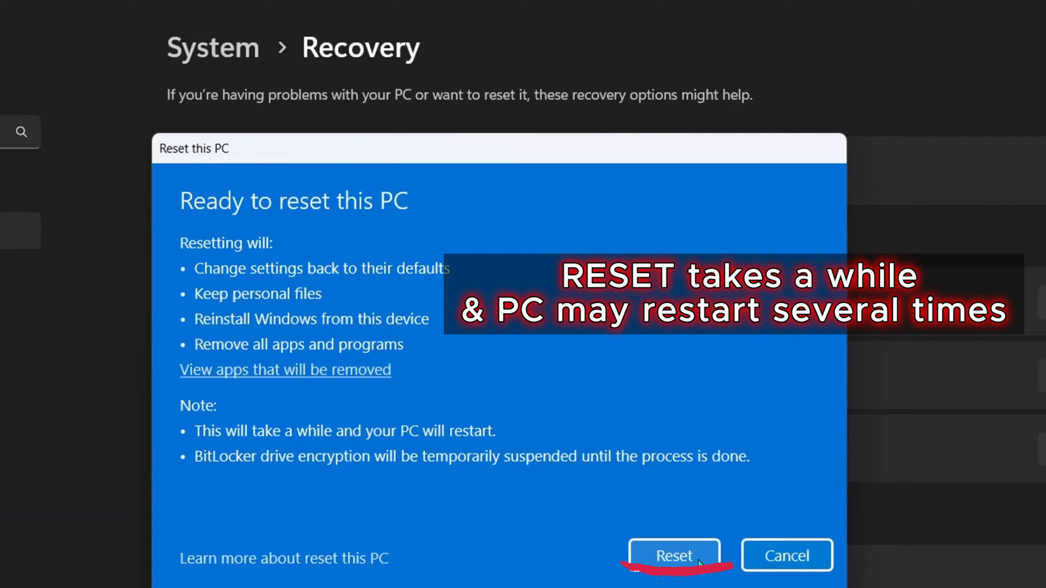
{"action": "left_click", "coordinate": [674, 556]}
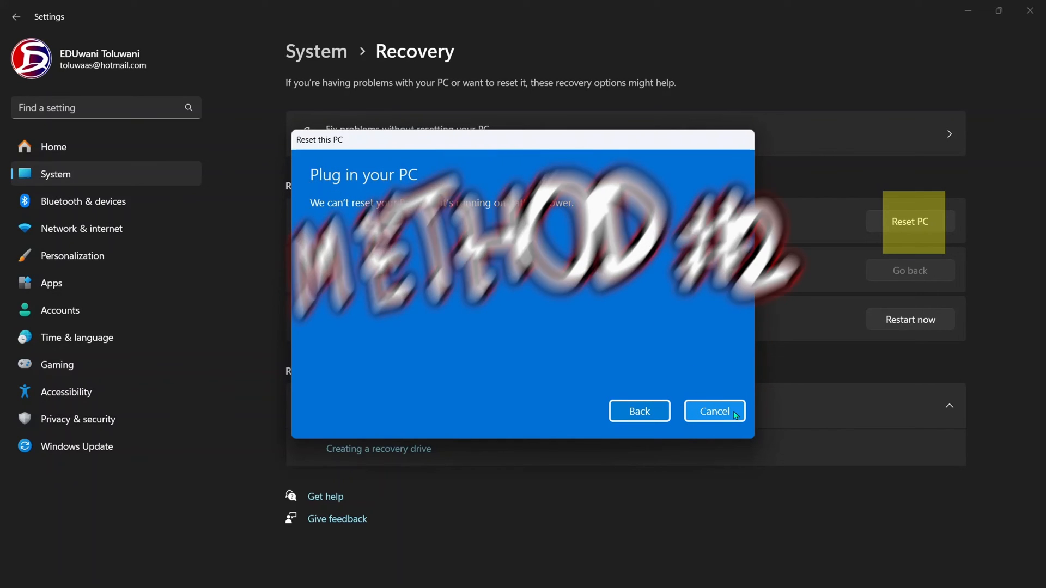
{"action": "left_click", "coordinate": [713, 412]}
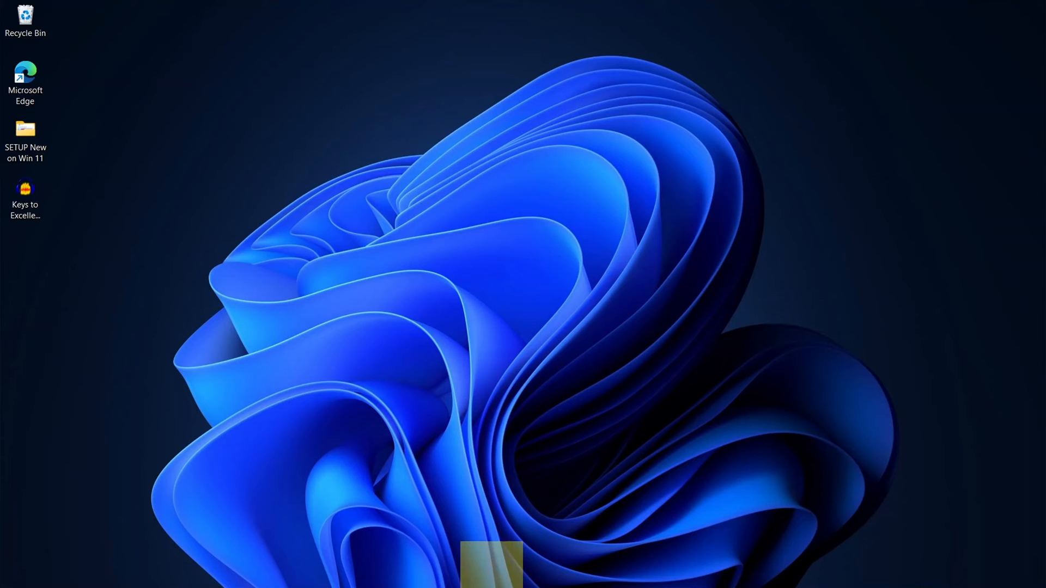
Restart from the Start menu power options into the Automatic Repair screen.
{"action": "left_click", "coordinate": [400, 564]}
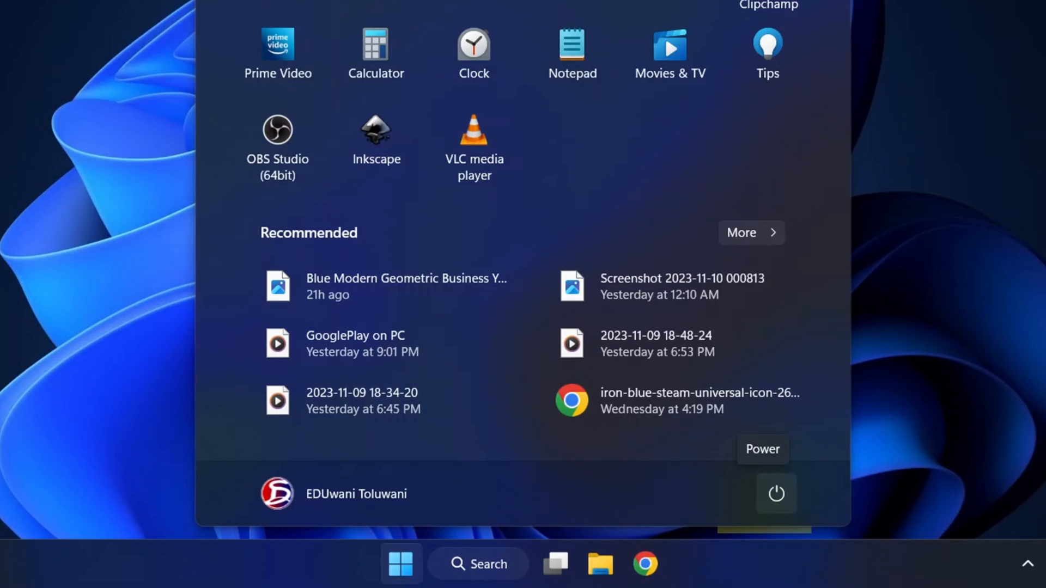
{"action": "left_click", "coordinate": [775, 494]}
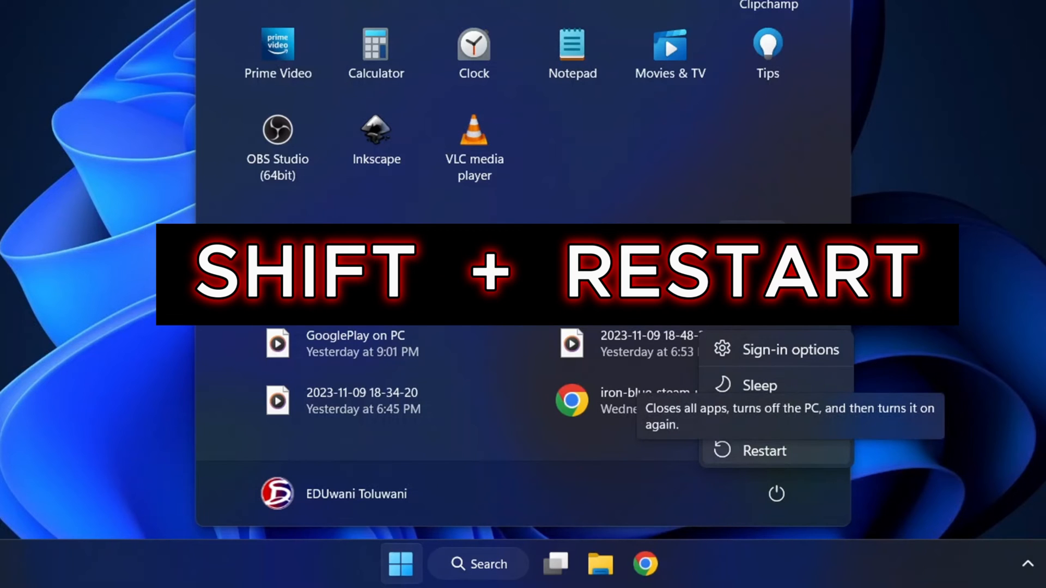
{"action": "left_click", "coordinate": [764, 452]}
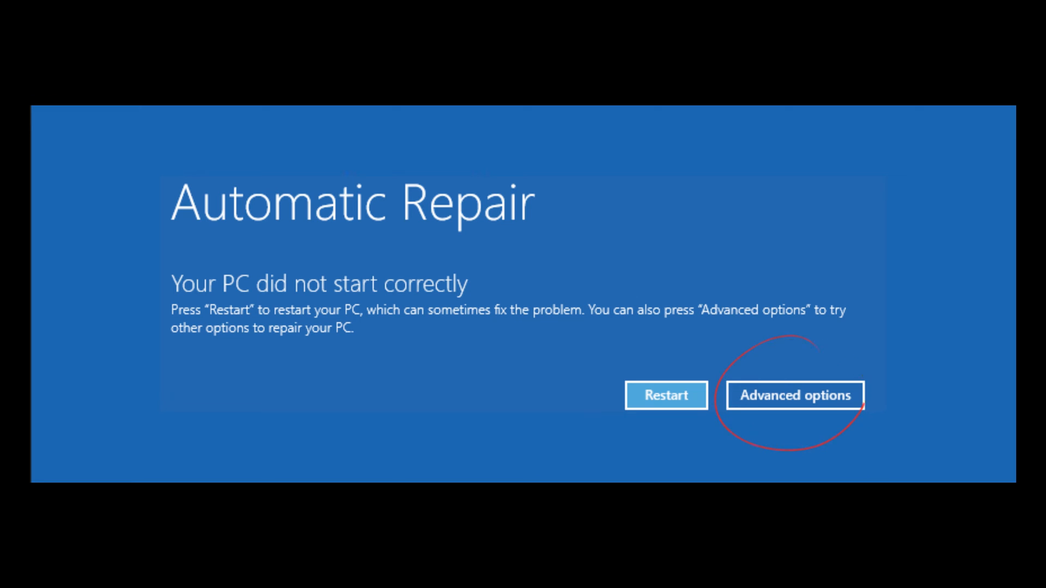
Go through Advanced options and Troubleshoot to the Reset this PC screen.
{"action": "left_click", "coordinate": [793, 395]}
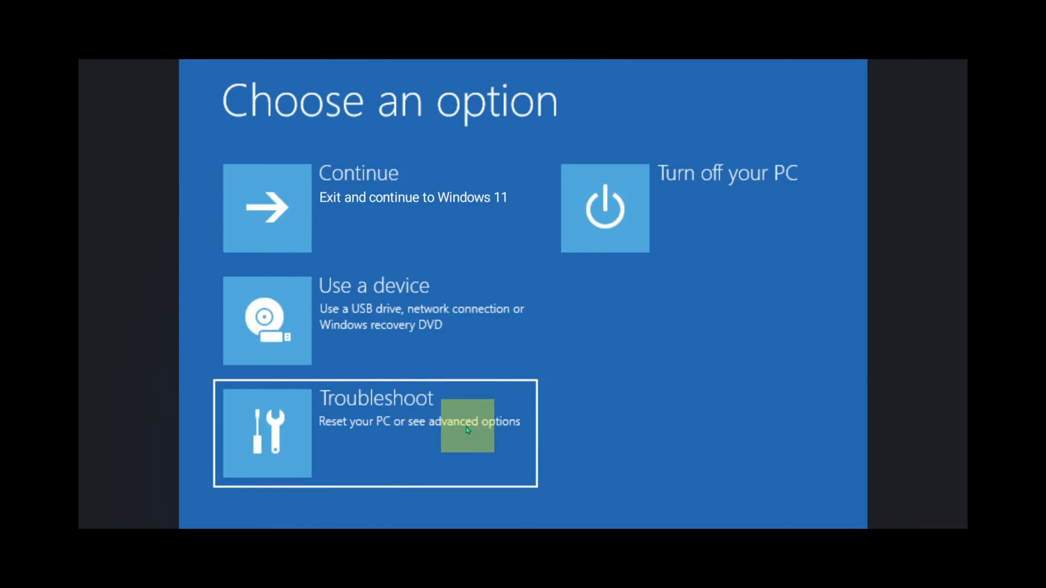
{"action": "left_click", "coordinate": [376, 433]}
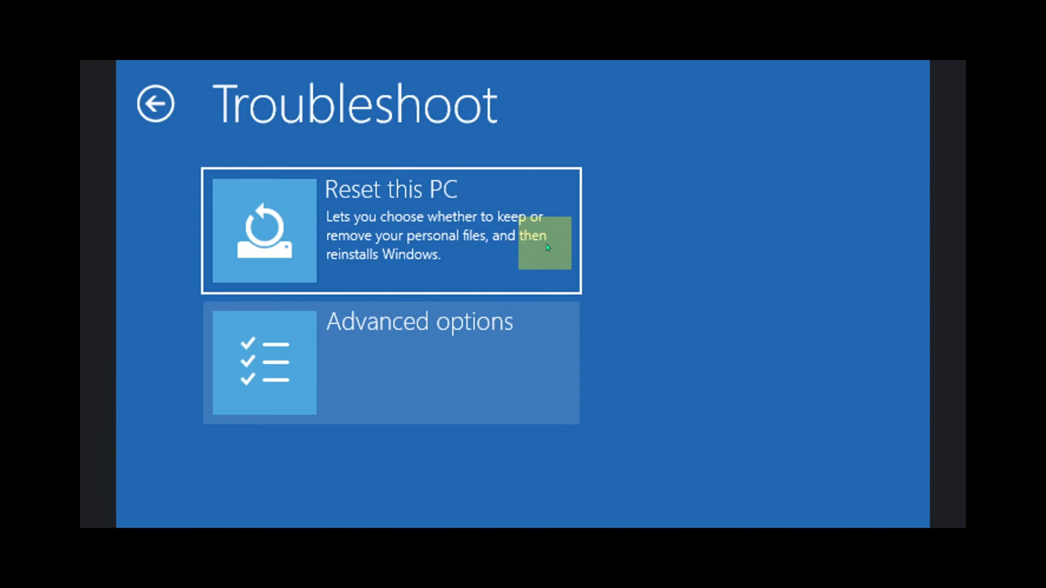
{"action": "left_click", "coordinate": [392, 231]}
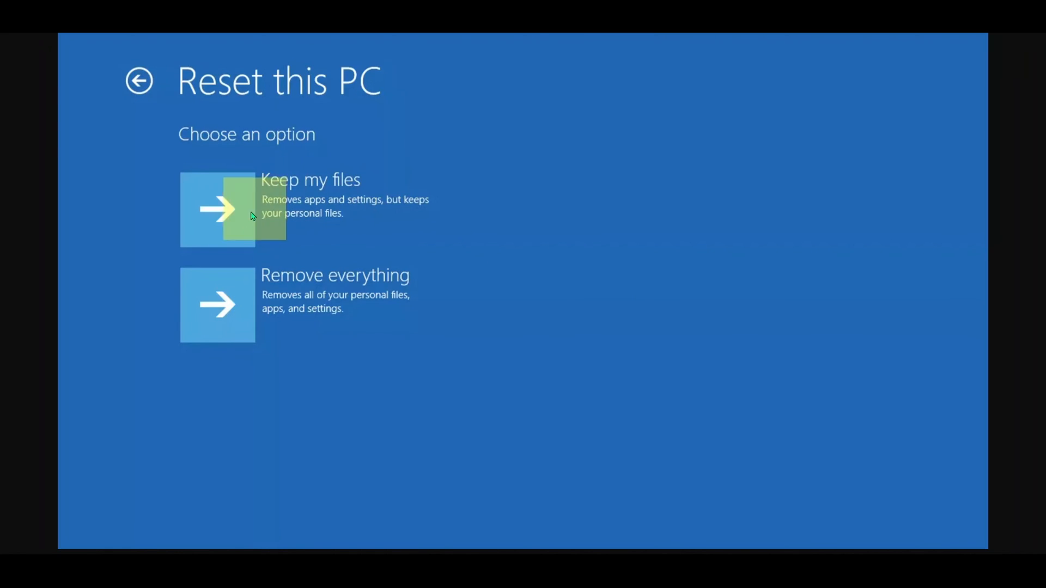
{"action": "mouse_move", "coordinate": [284, 290]}
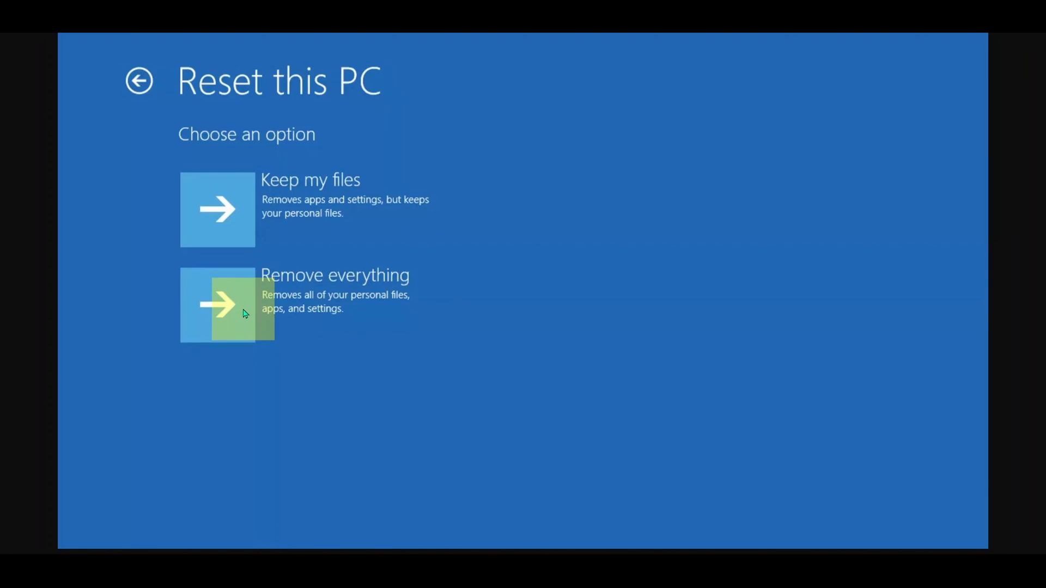
Select 'Remove everything' on the recovery Reset this PC screen.
{"action": "left_click", "coordinate": [227, 304]}
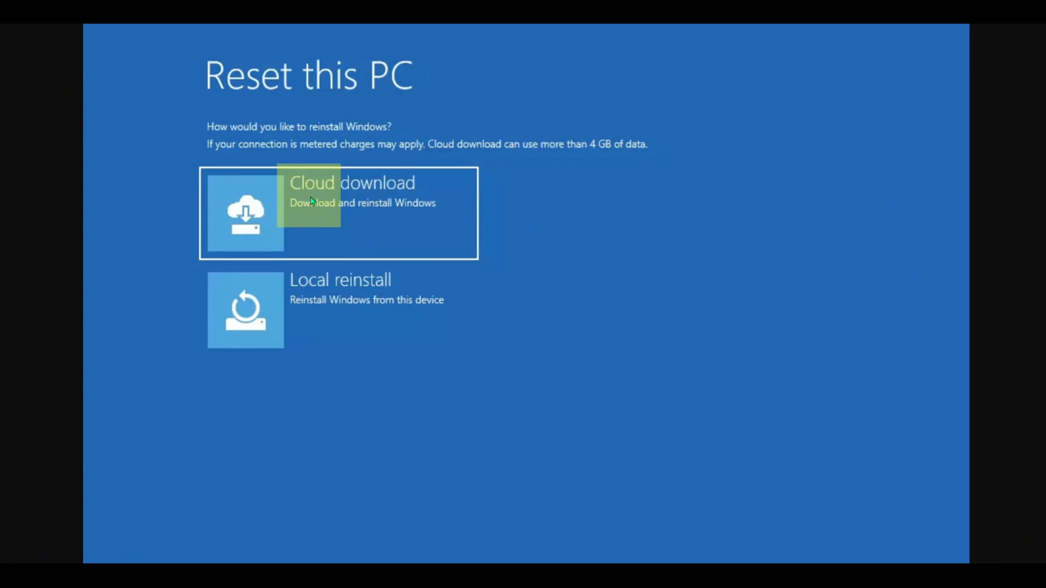
{"action": "mouse_move", "coordinate": [309, 307]}
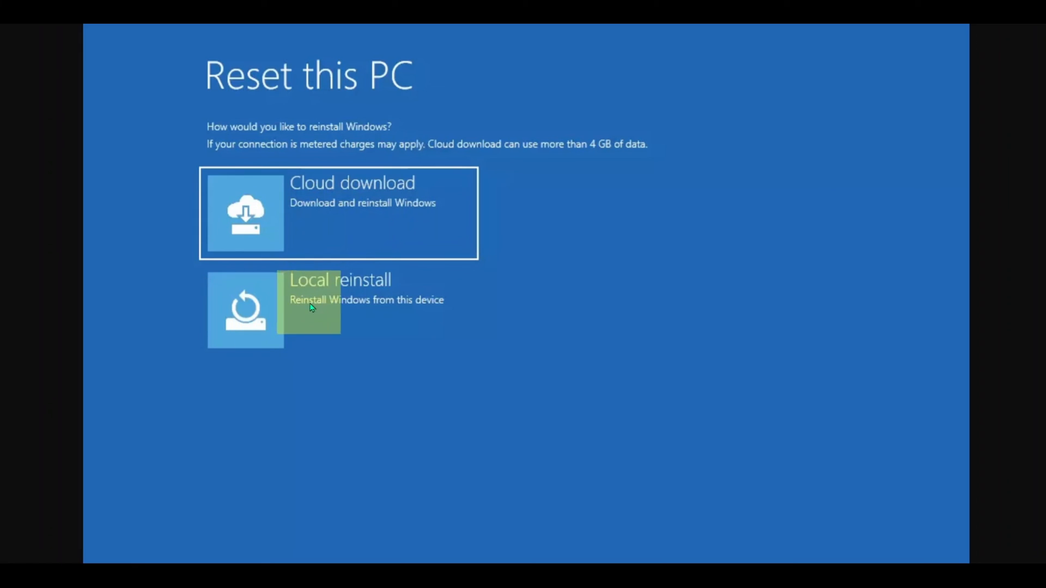